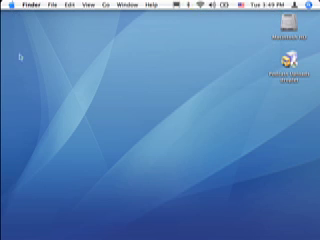
- Start the Bluetooth Setup Assistant from the Bluetooth menu and continue past the Introduction page
click(10, 6)
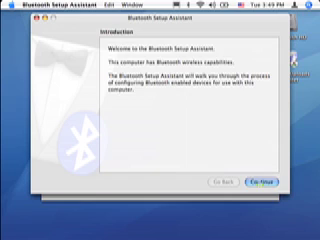
click(288, 181)
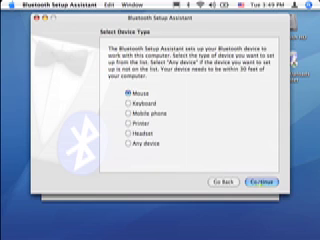